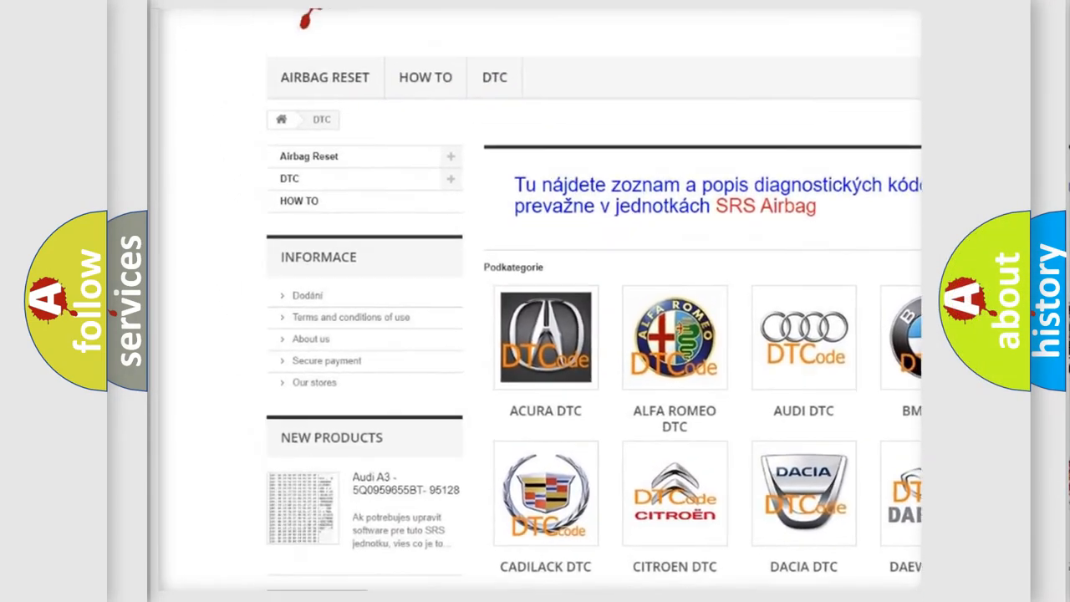
scroll(down, 3)
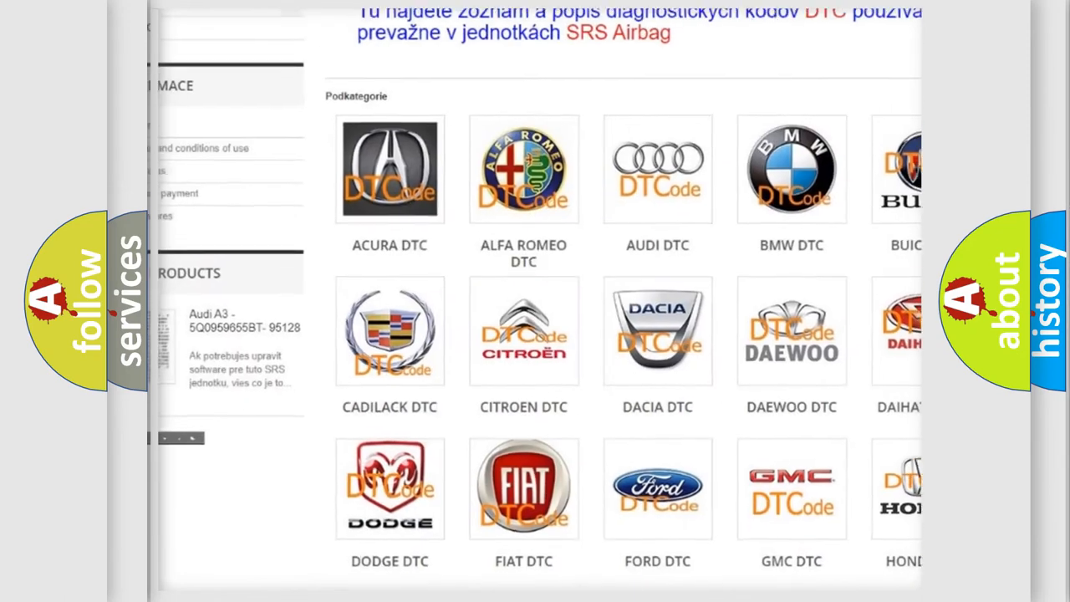